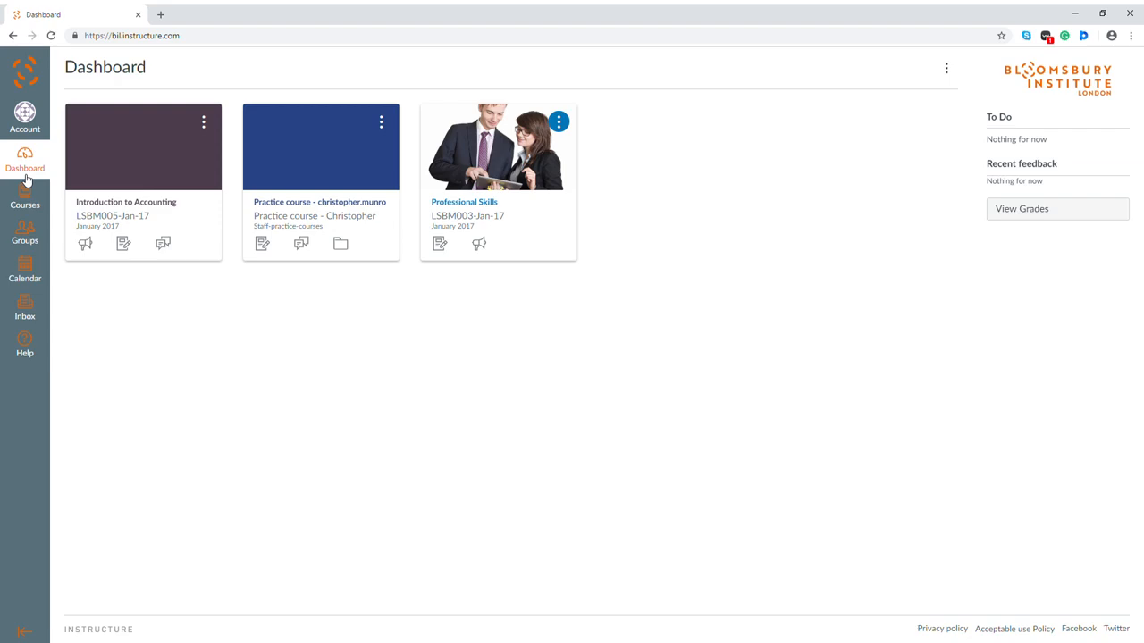
mouse_move(384, 386)
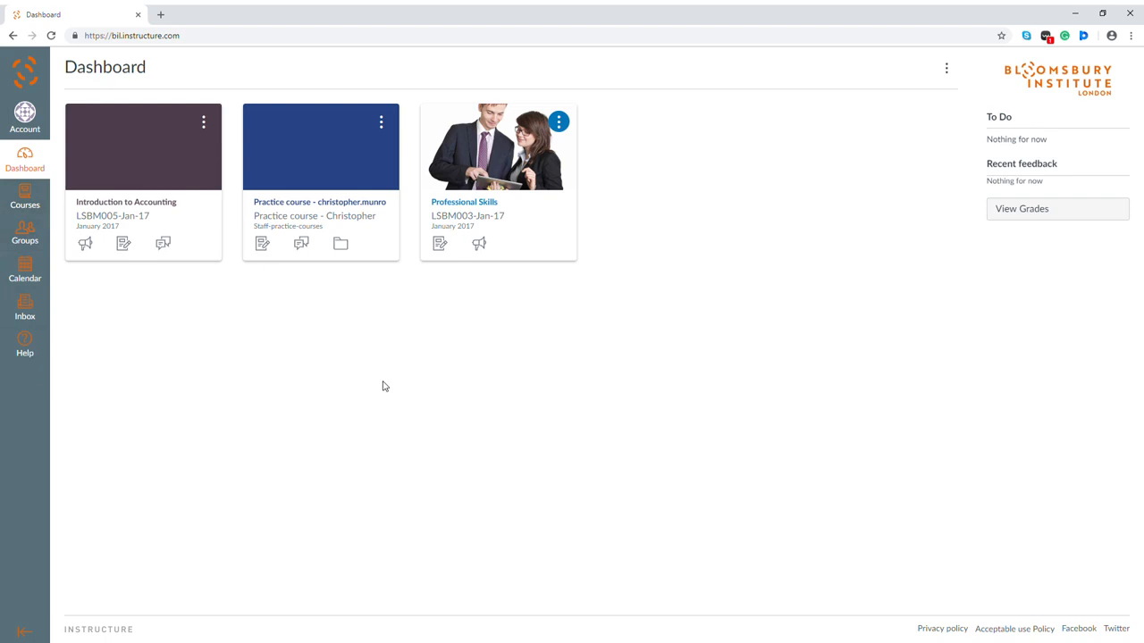
mouse_move(348, 354)
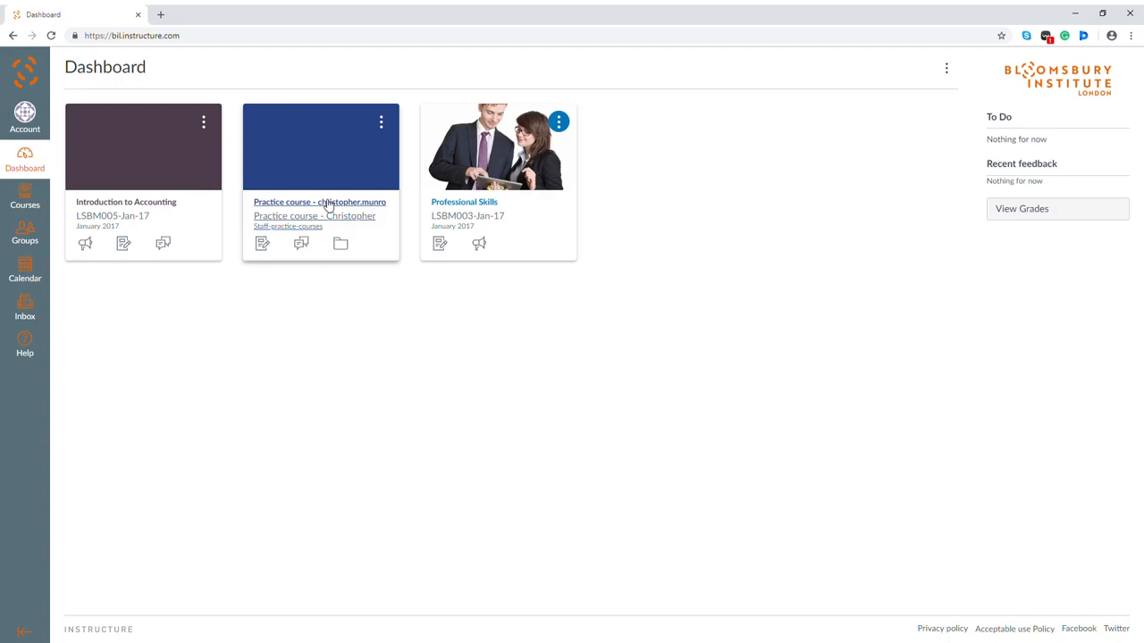
mouse_move(313, 208)
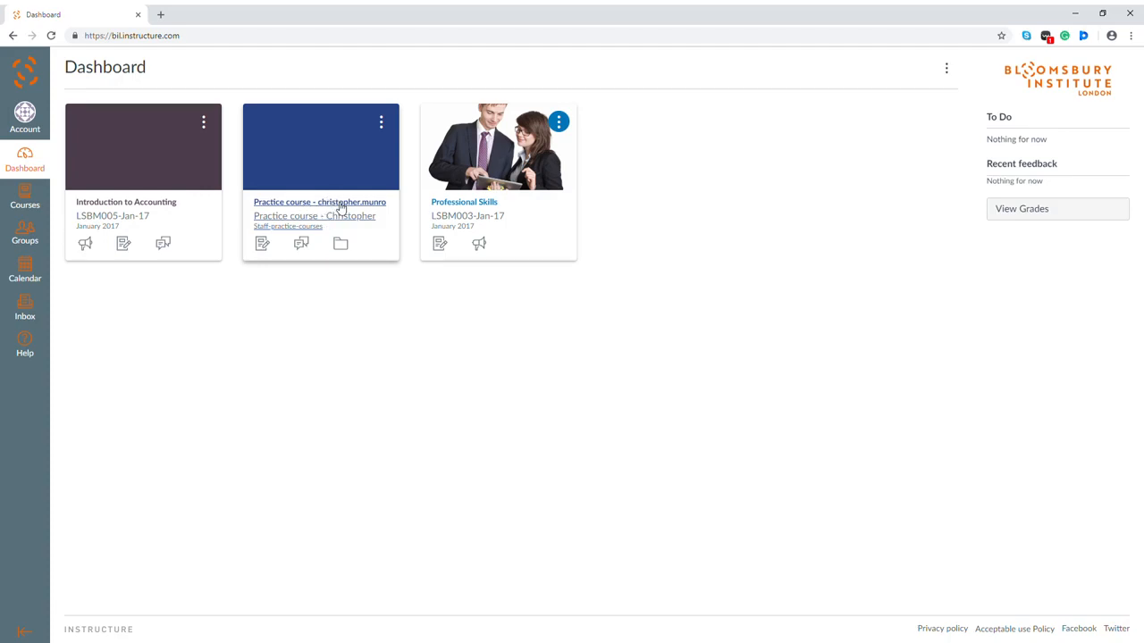
- Open the Practice course from the Canvas Dashboard
left_click(314, 214)
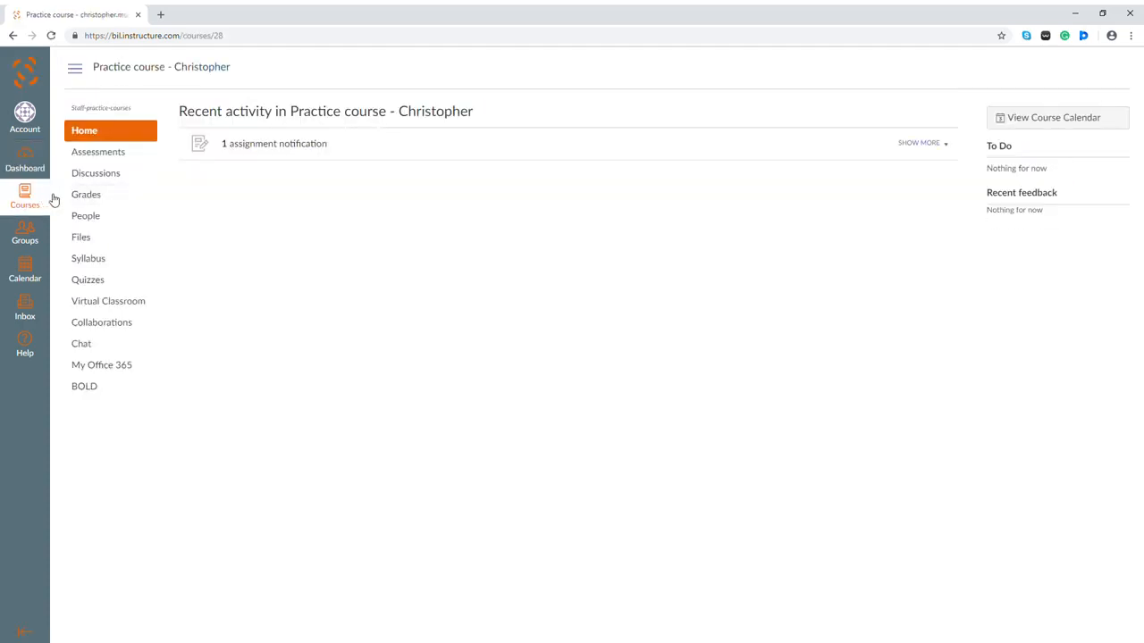
- Open the course Grades page and the submission details for Assignment - 1
left_click(85, 193)
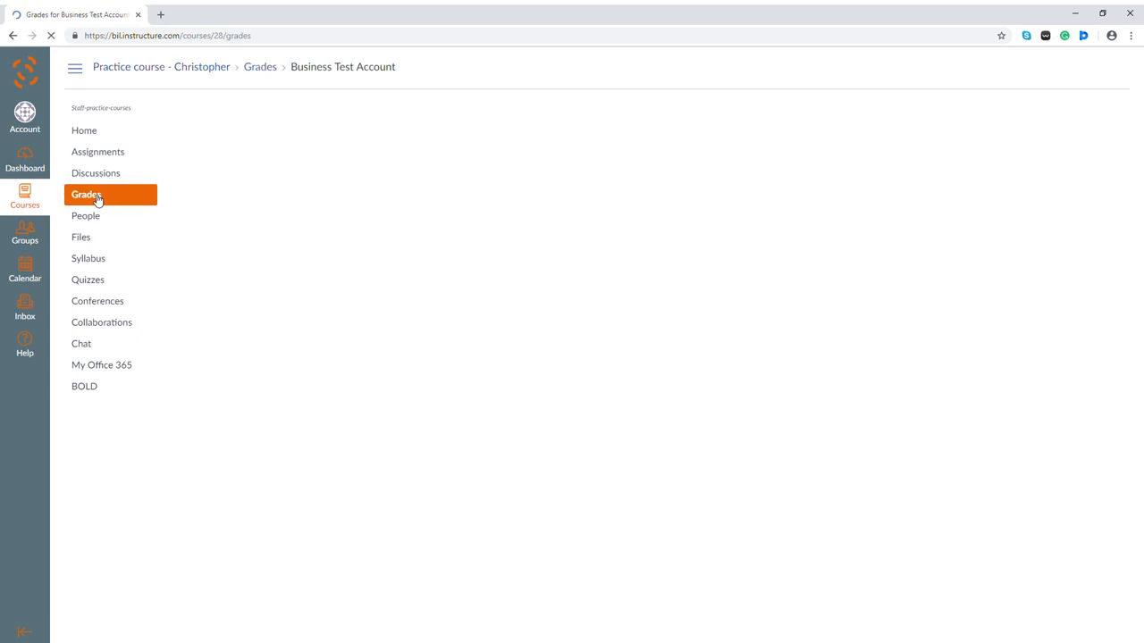
left_click(85, 193)
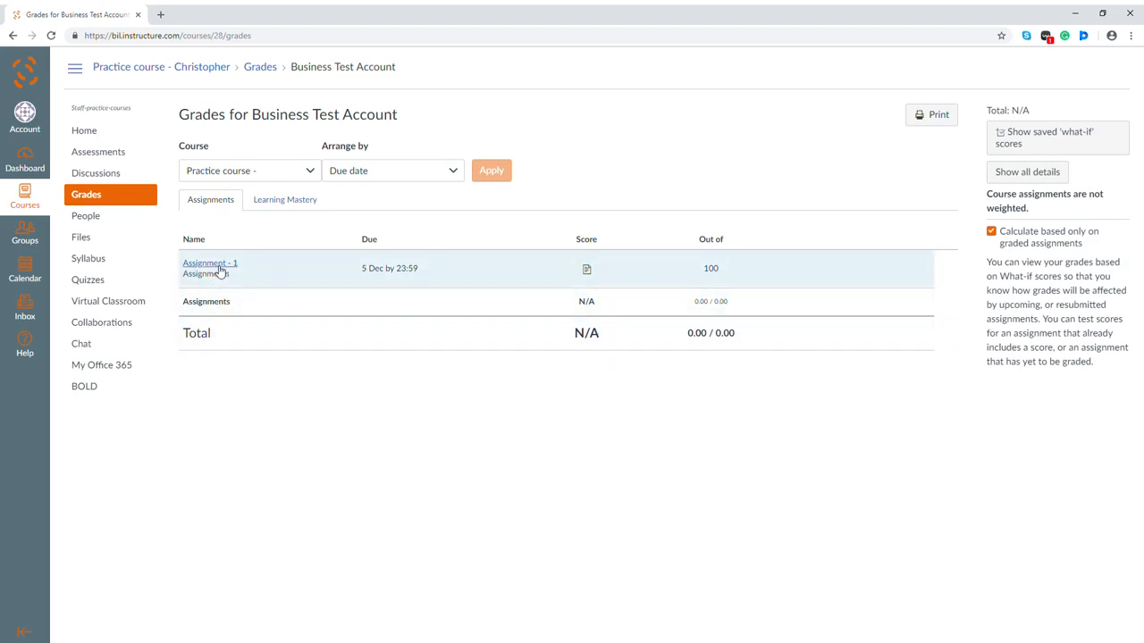
left_click(209, 263)
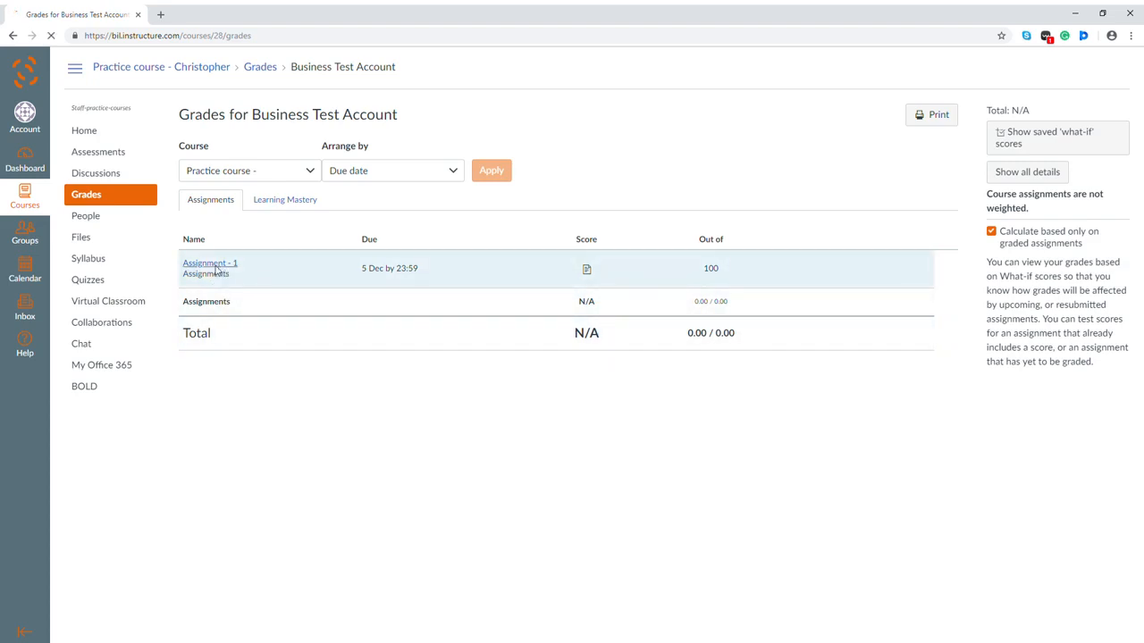
left_click(209, 262)
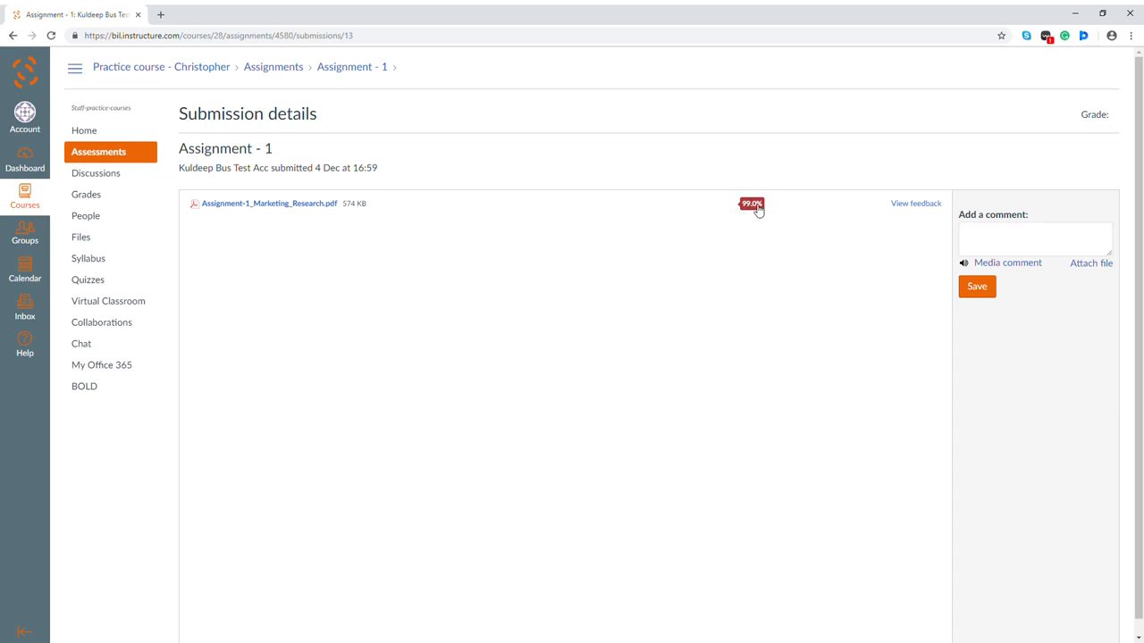
- Open the Assignment 1 submission's similarity report in Turnitin Feedback Studio
left_click(751, 204)
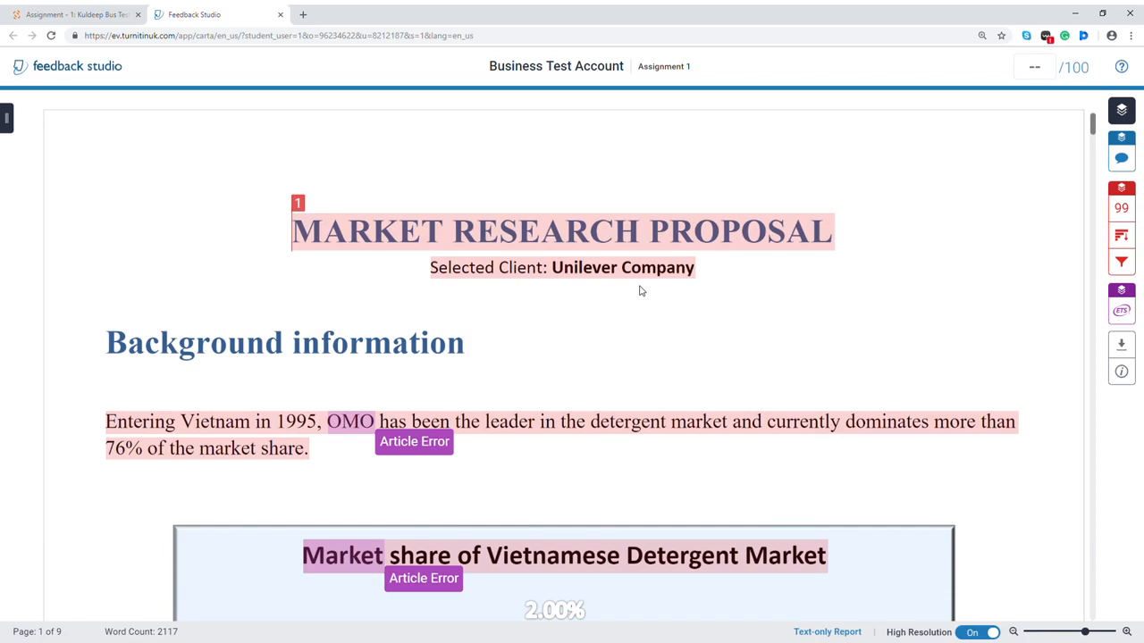
mouse_move(1058, 343)
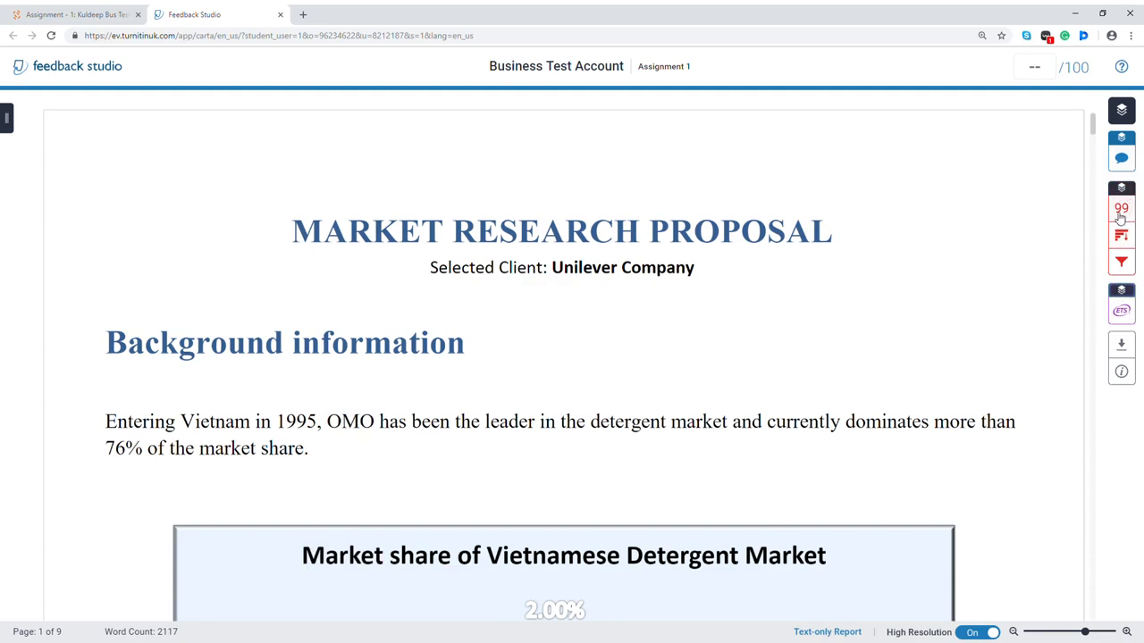
mouse_move(901, 291)
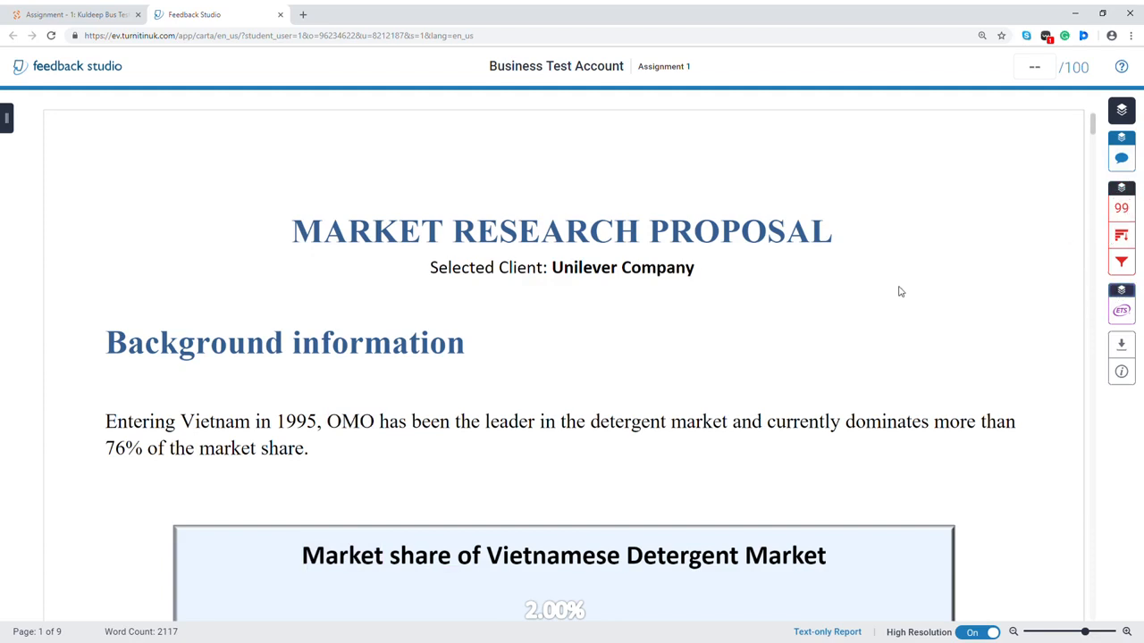
mouse_move(904, 297)
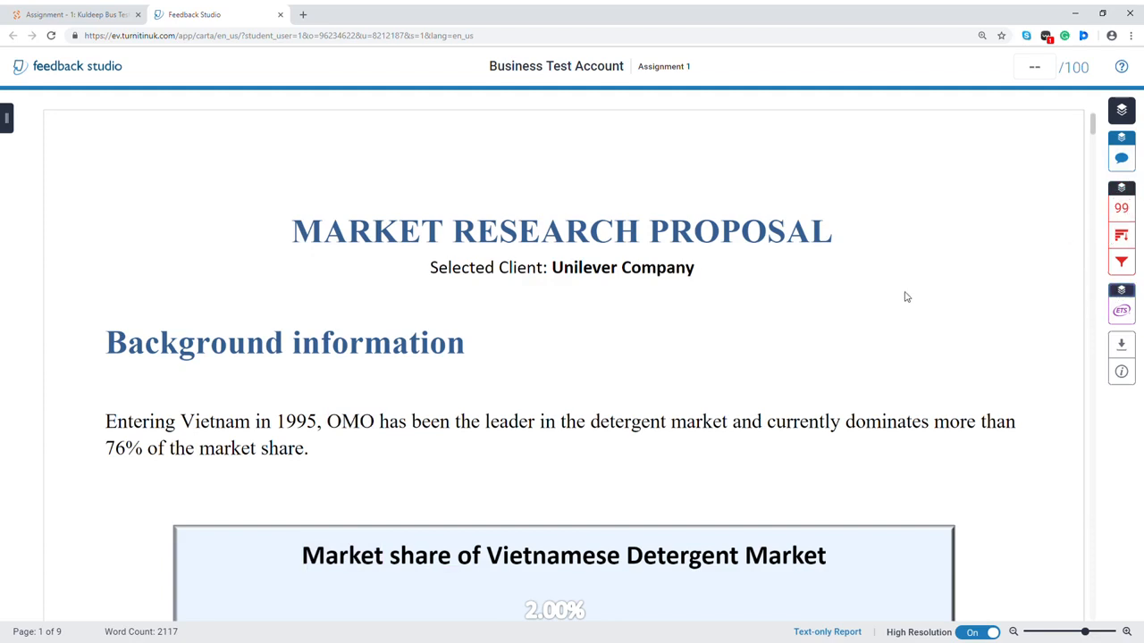
mouse_move(911, 284)
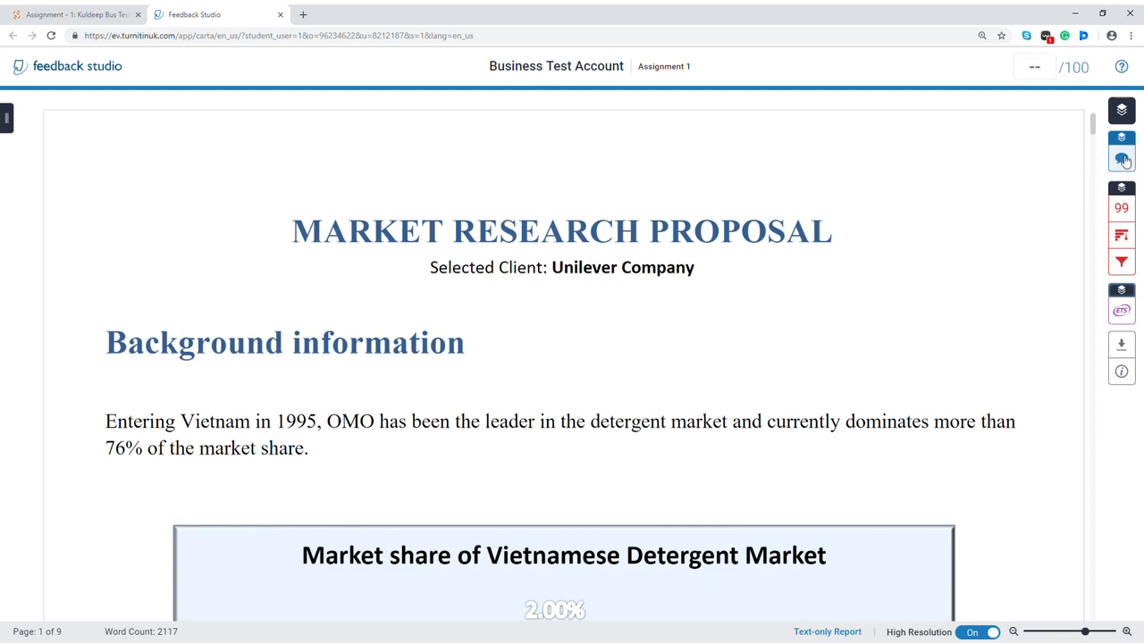
left_click(1122, 150)
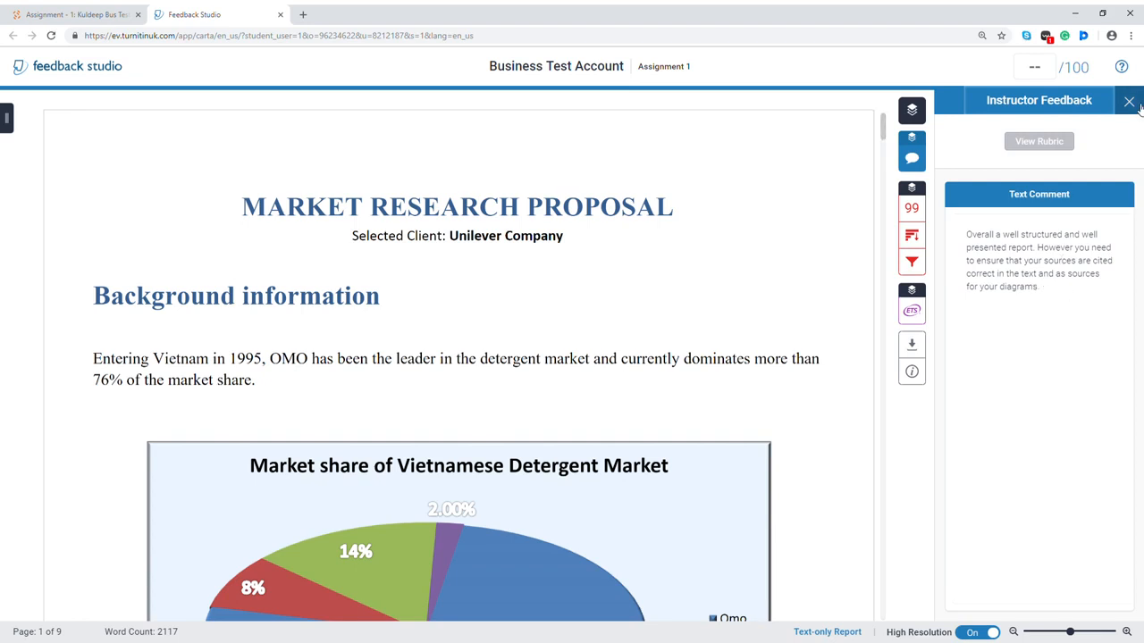
left_click(1130, 100)
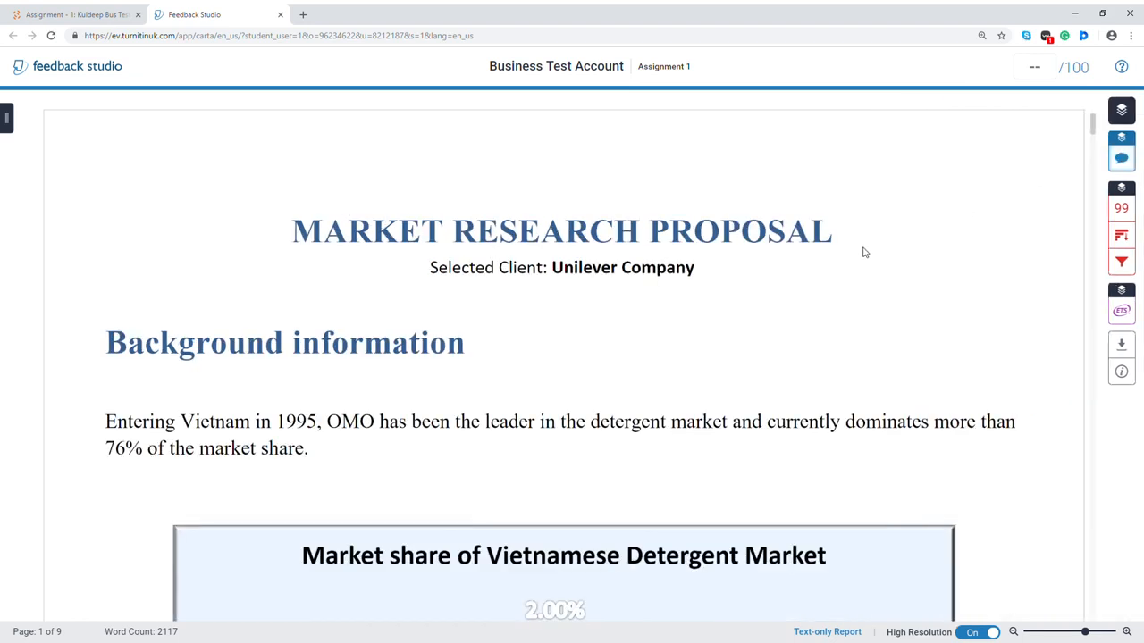
scroll("down", 3)
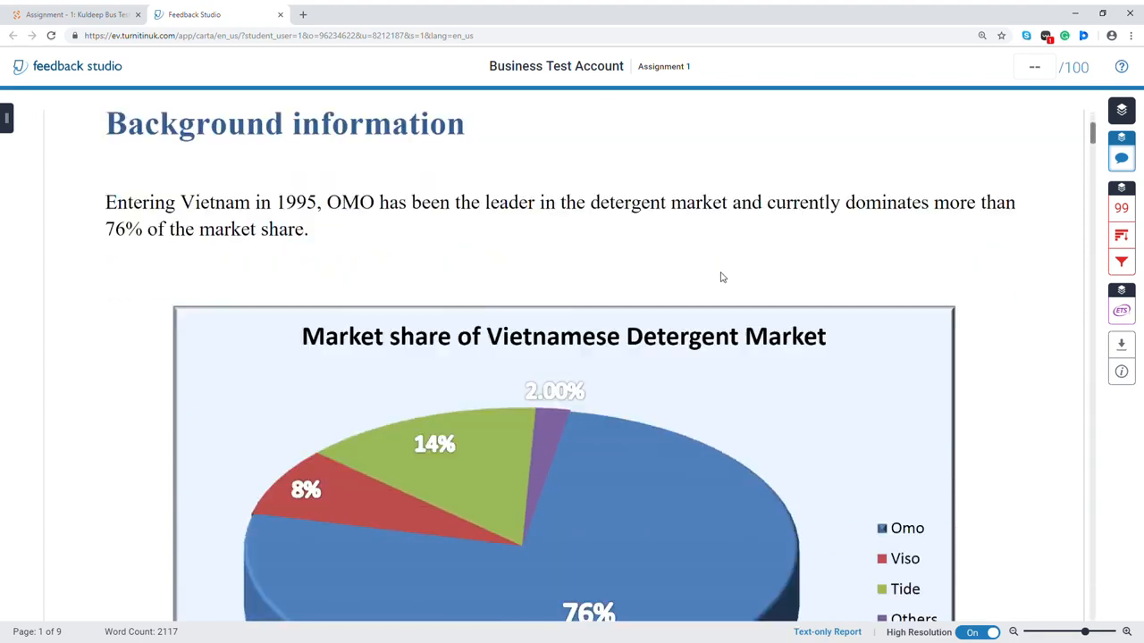
scroll("down", 3)
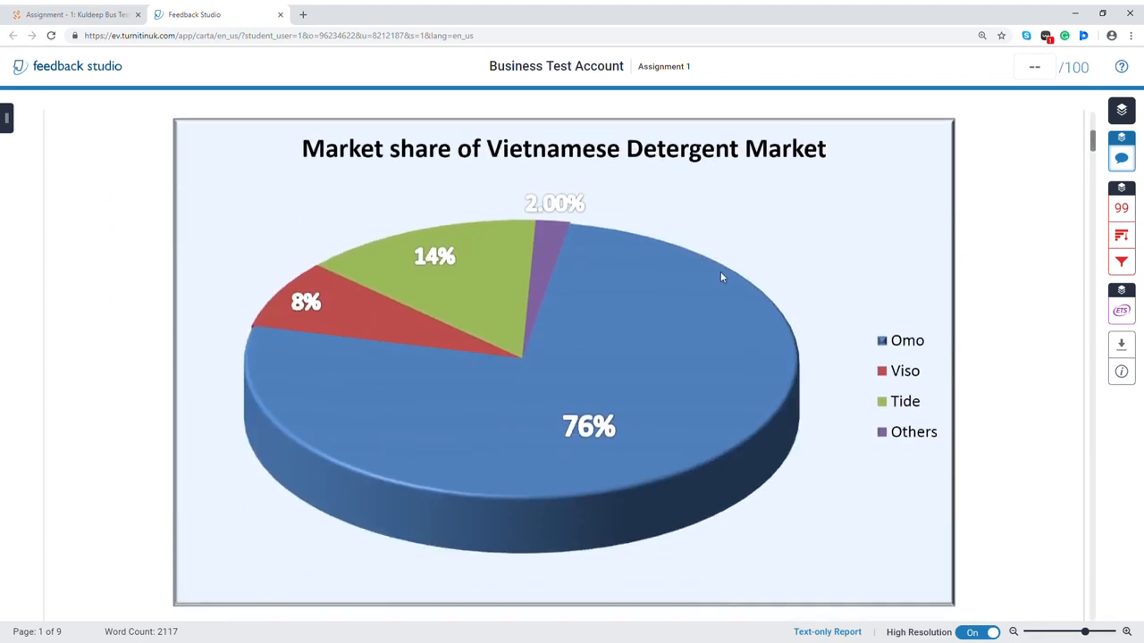
scroll("down", 3)
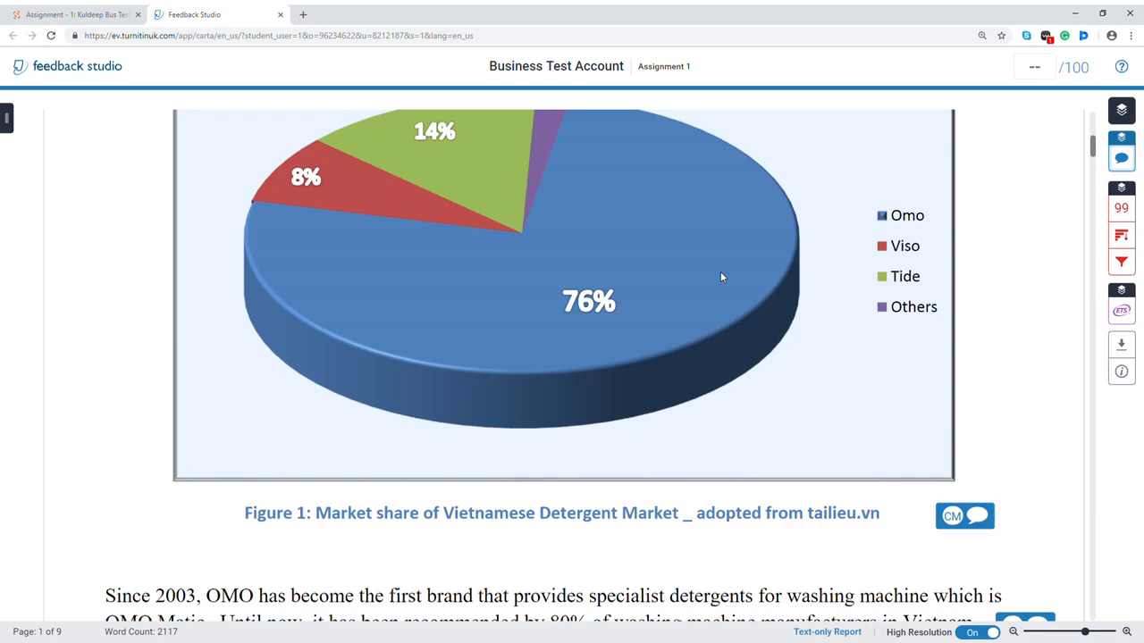
scroll("down", 3)
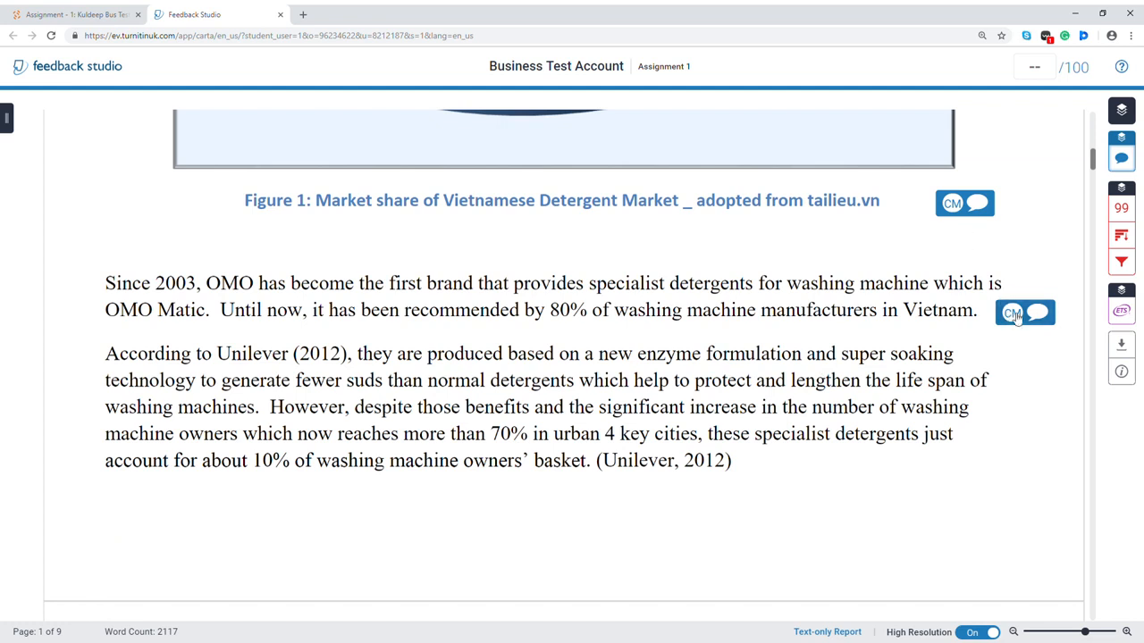
scroll("down", 3)
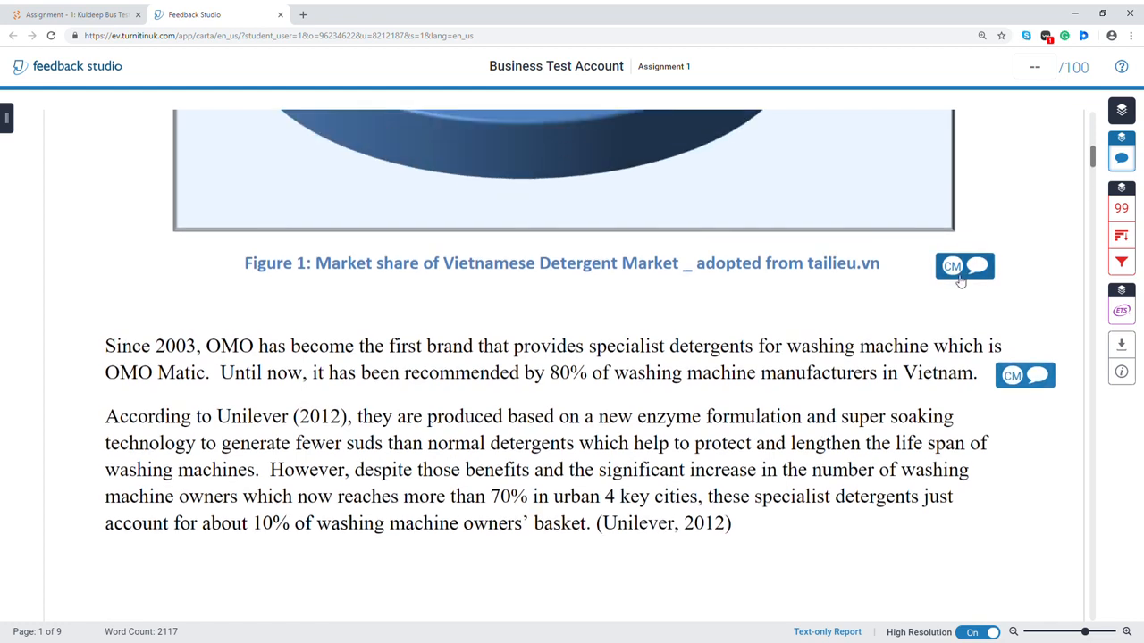
left_click(965, 265)
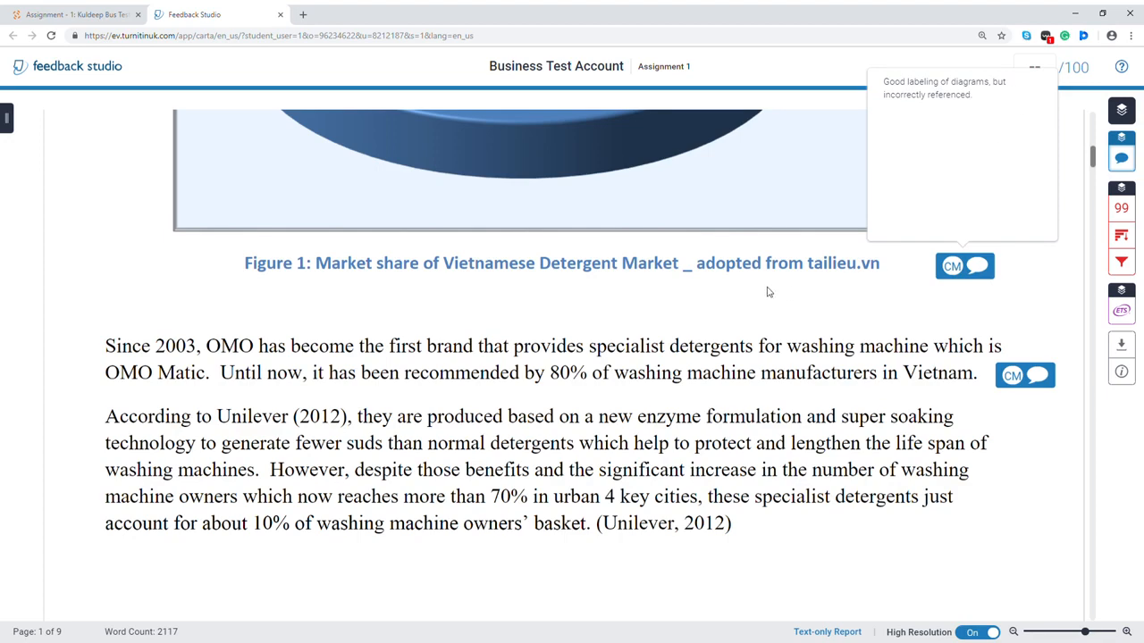
scroll("down", 3)
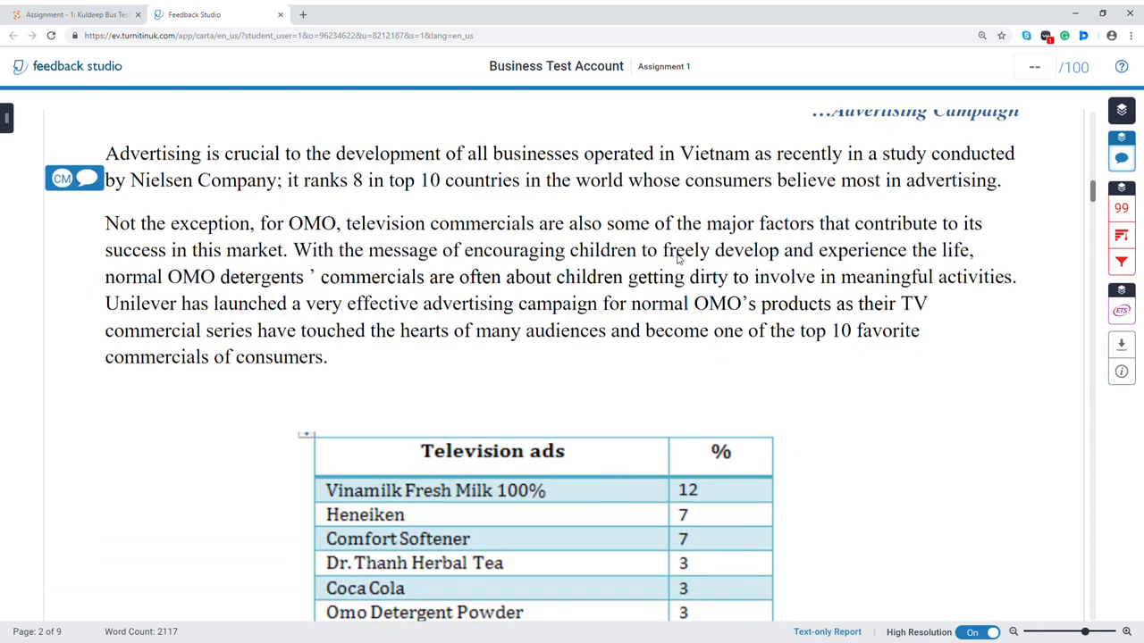
mouse_move(701, 228)
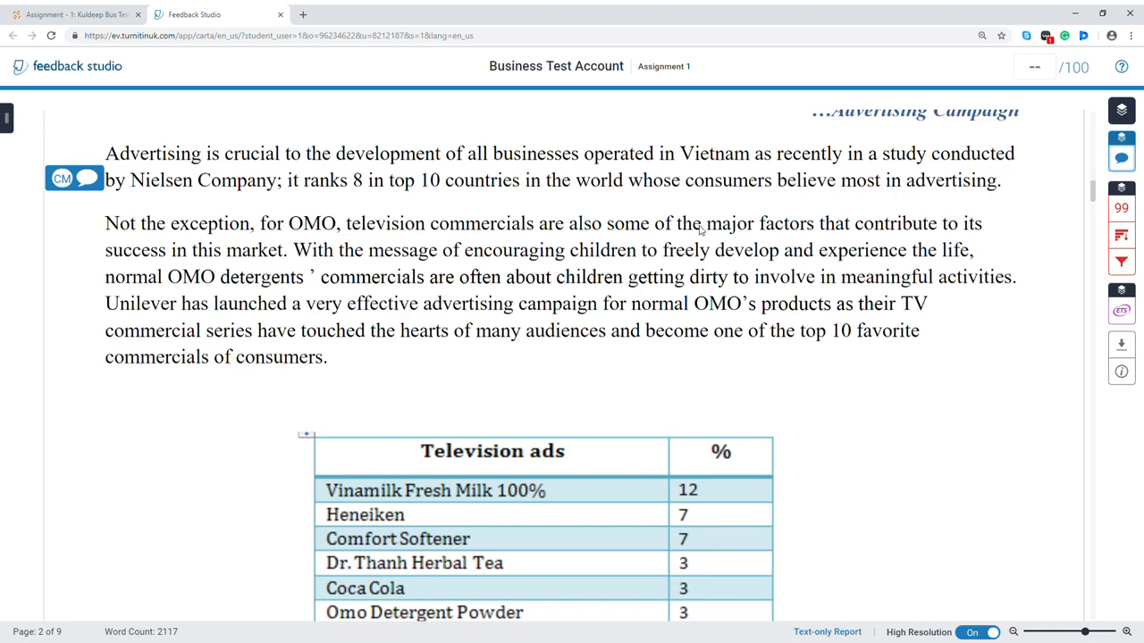
mouse_move(1126, 340)
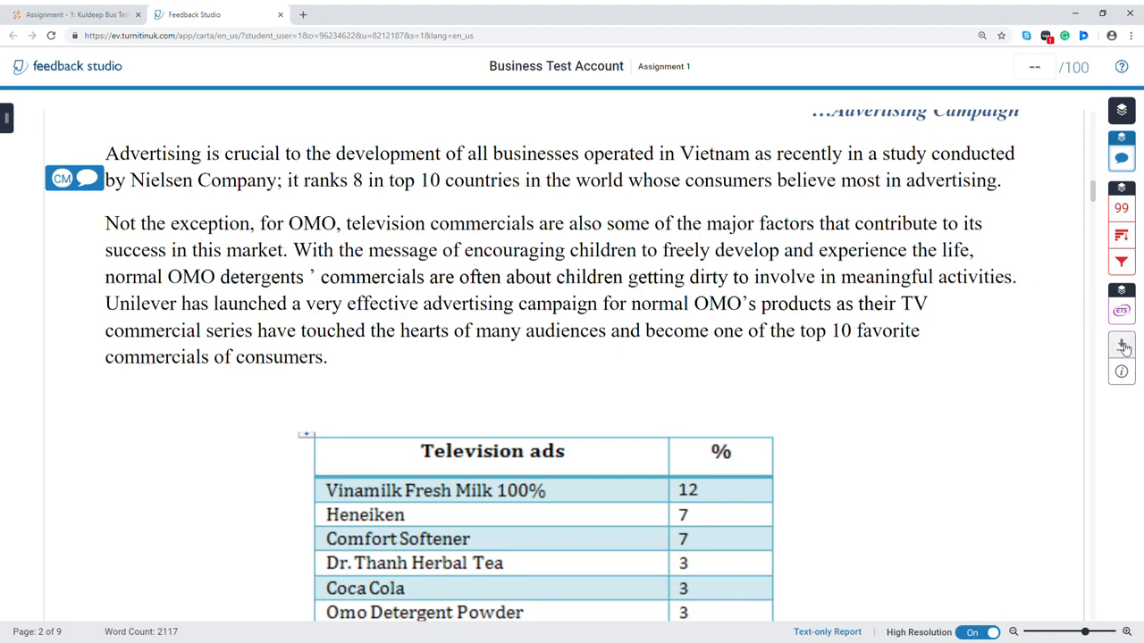
- Request a download of the current view of the graded submission from Feedback Studio
left_click(1121, 343)
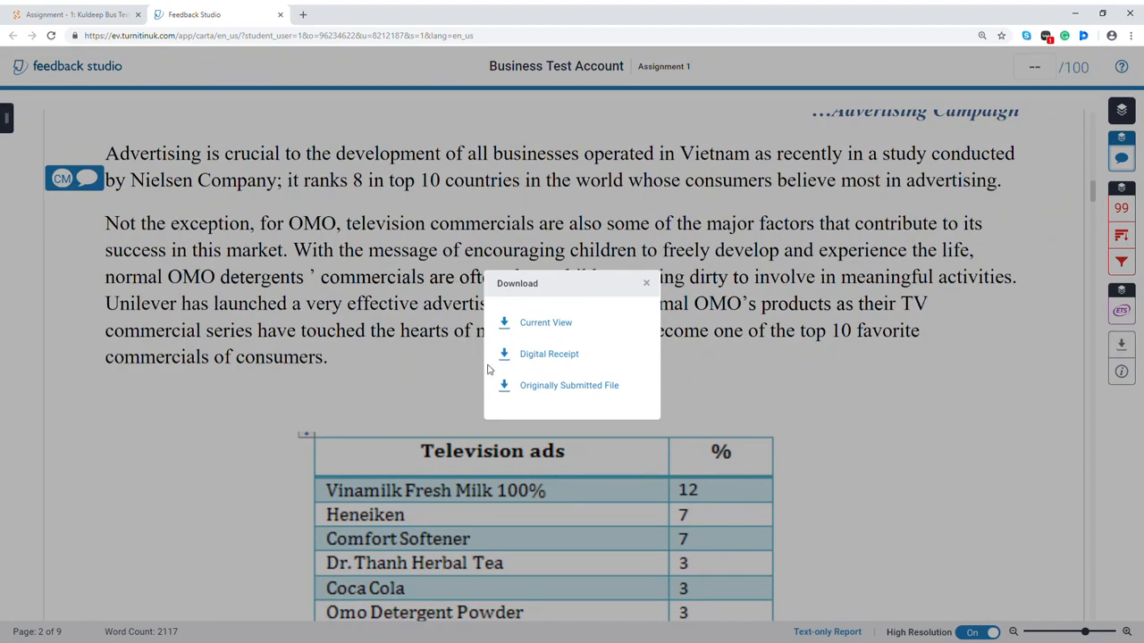
mouse_move(534, 334)
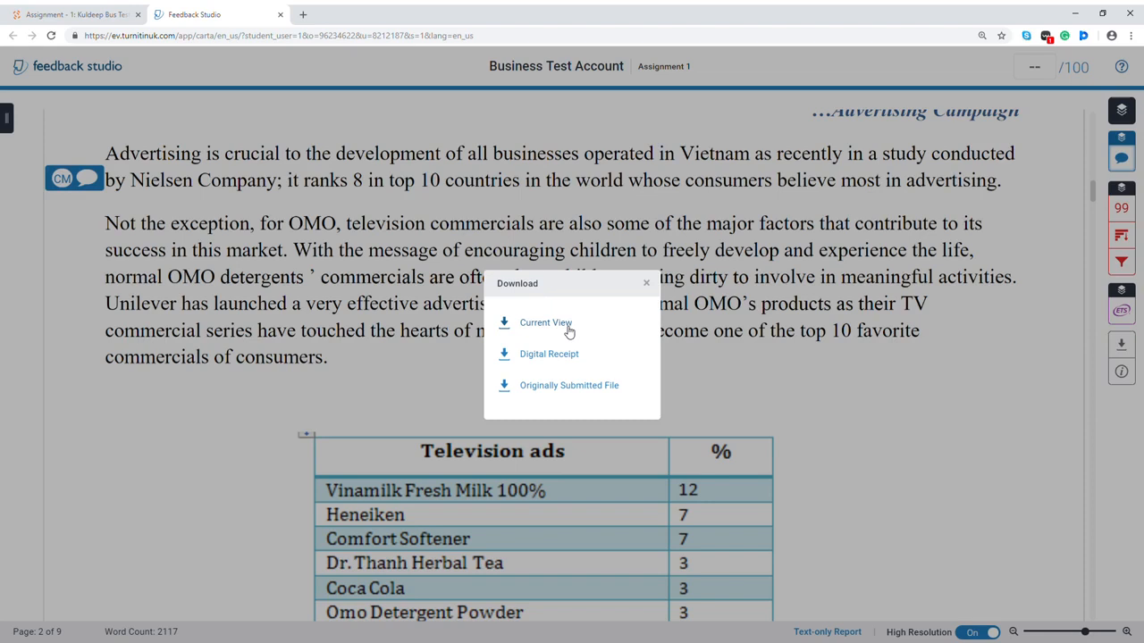
mouse_move(606, 392)
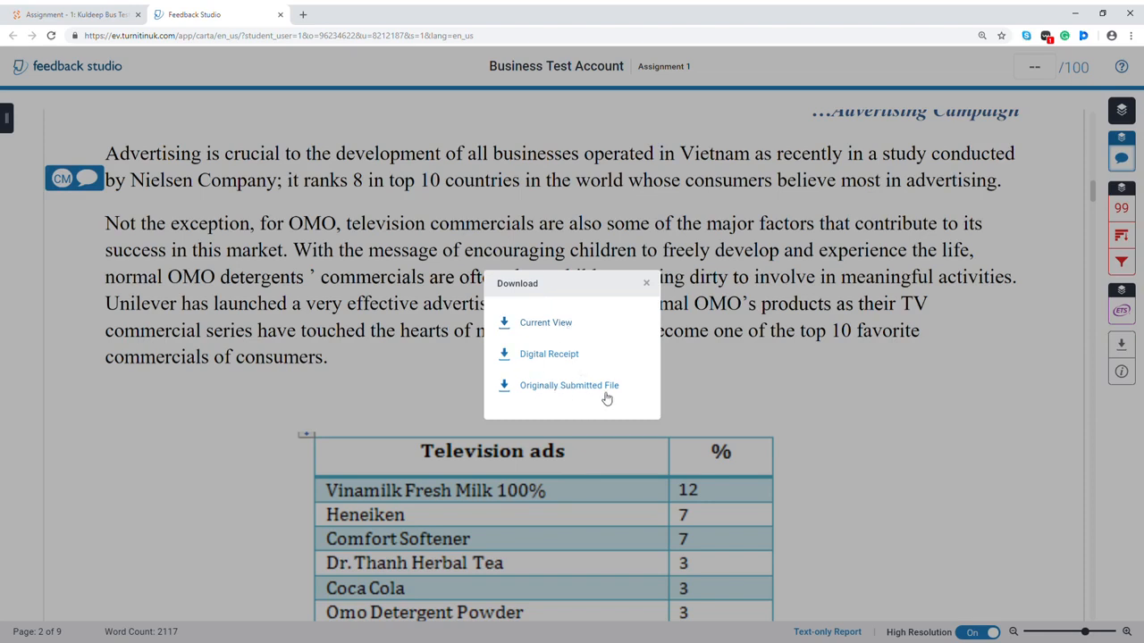
mouse_move(565, 336)
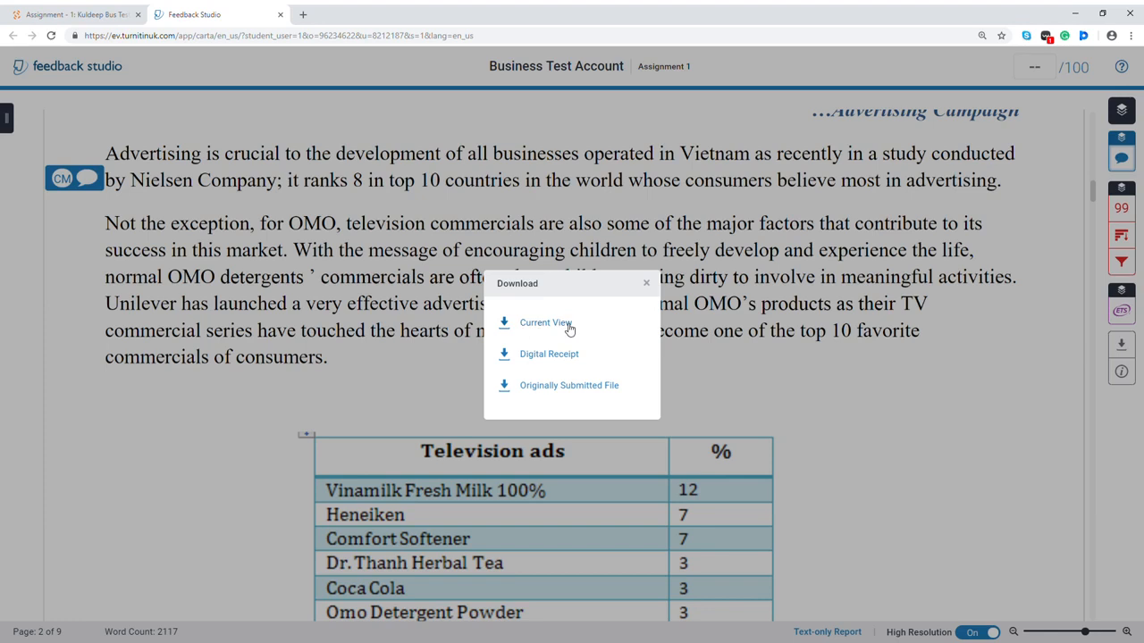
mouse_move(933, 321)
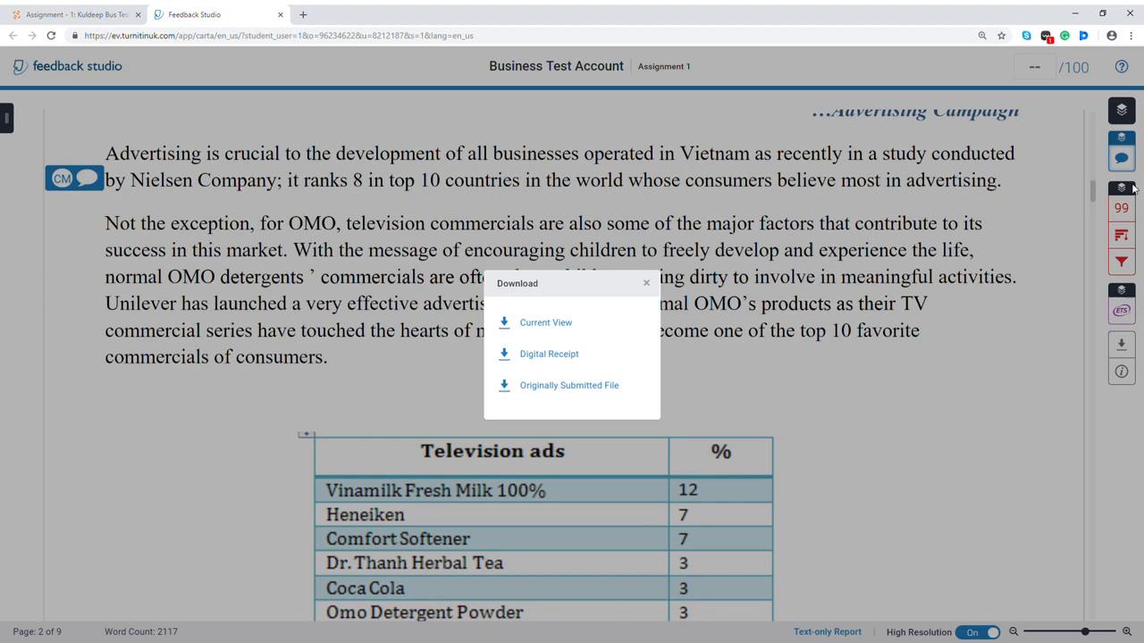
mouse_move(557, 312)
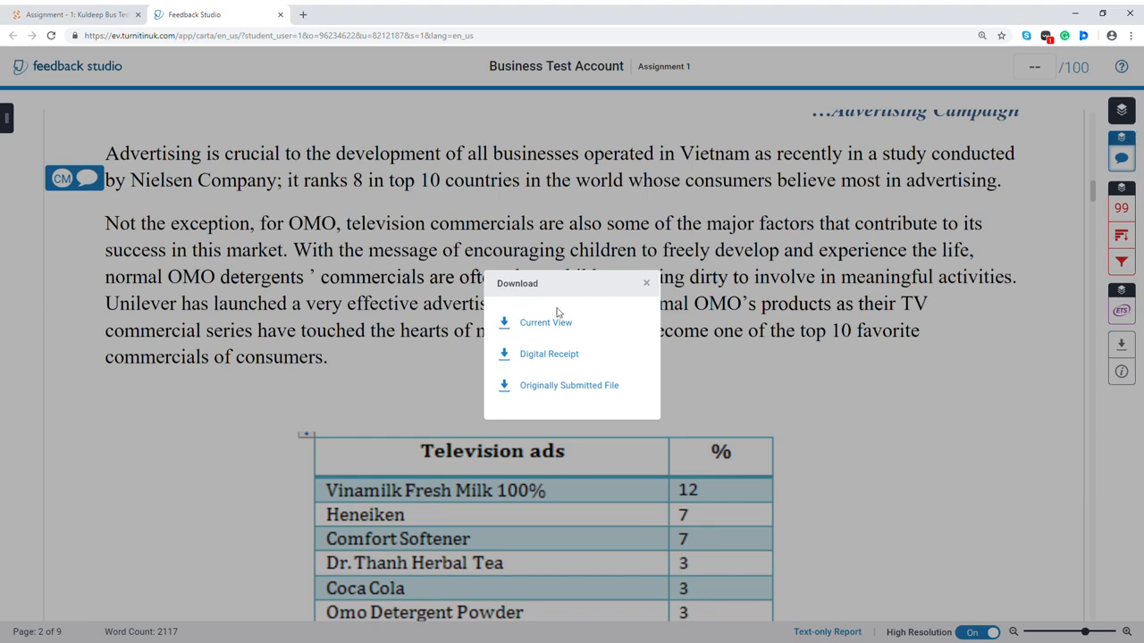
mouse_move(536, 329)
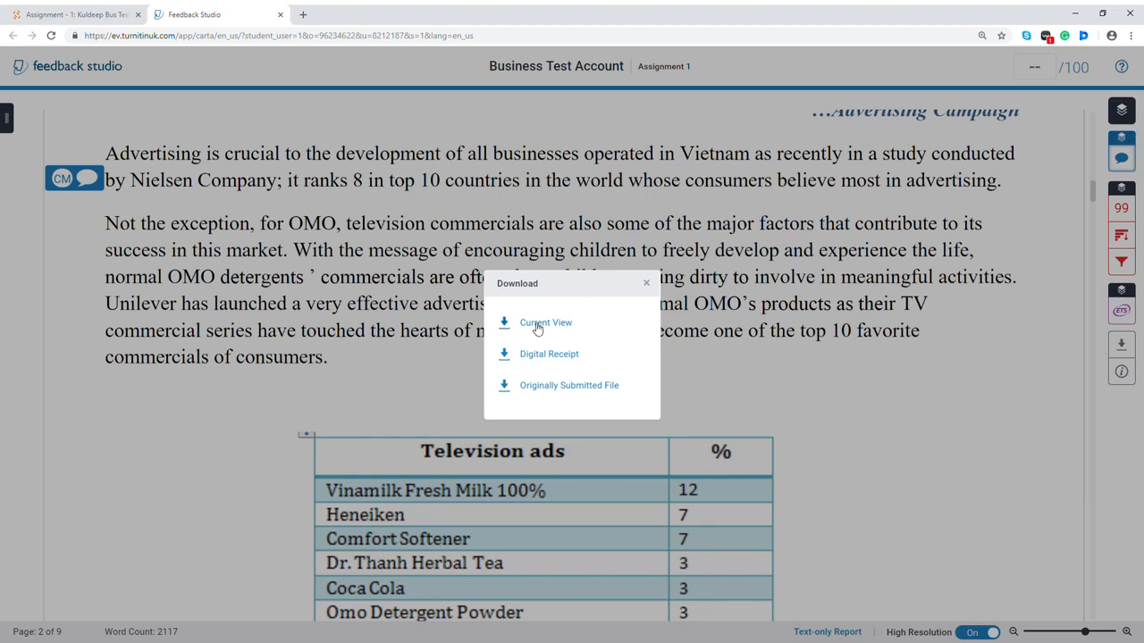
left_click(545, 322)
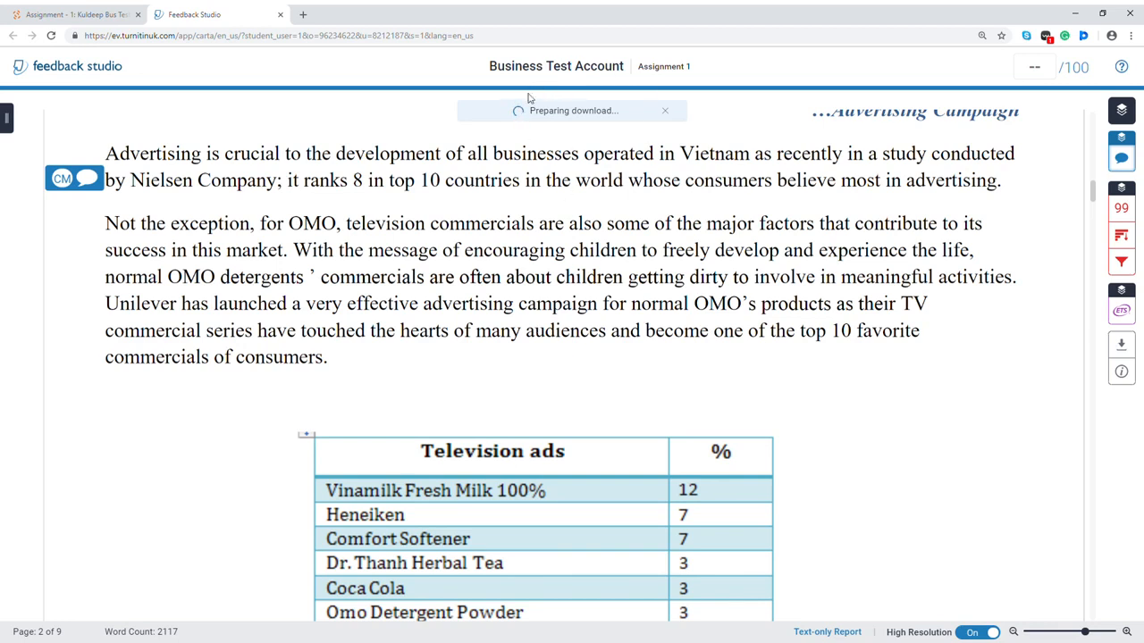
mouse_move(590, 150)
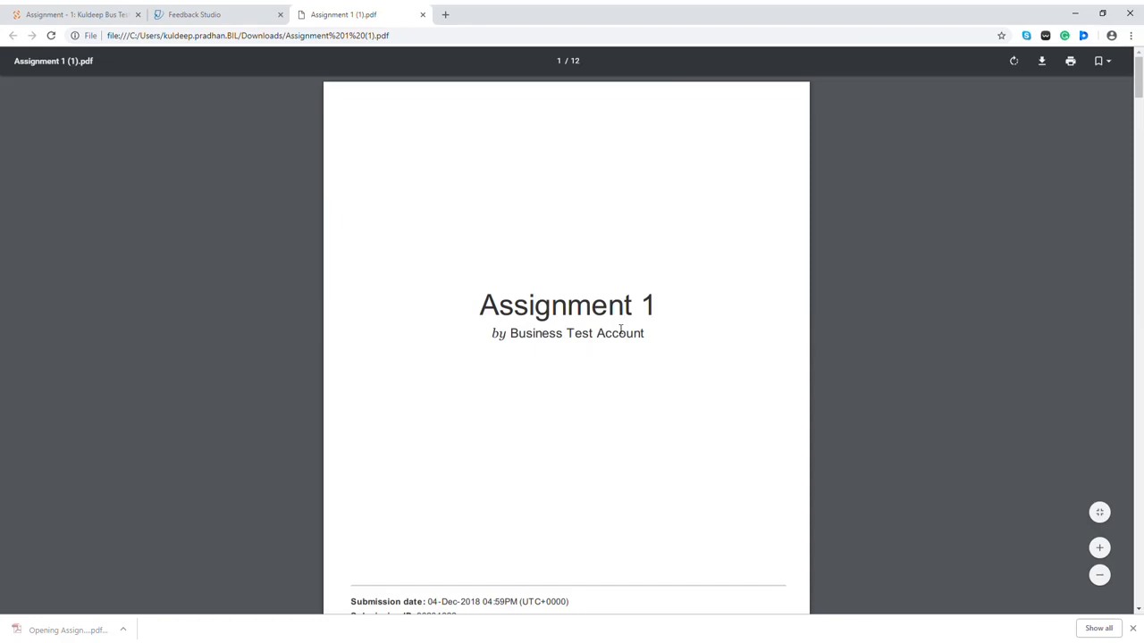
- Page down through the downloaded PDF to the Grademark report with general and numbered comments
scroll("down", 3)
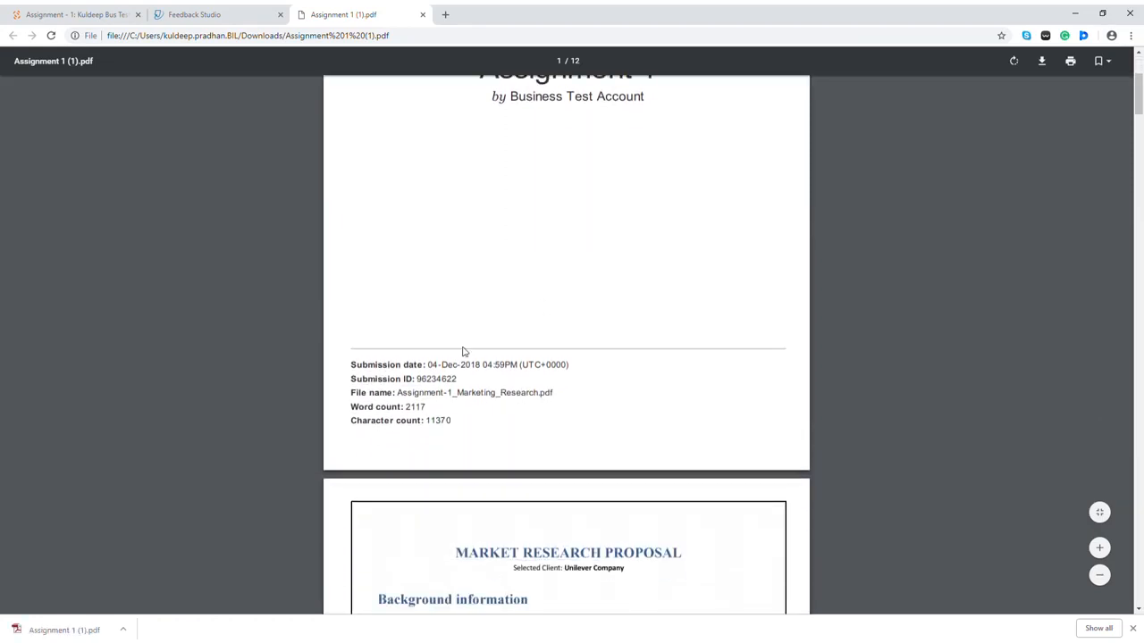
scroll("down", 3)
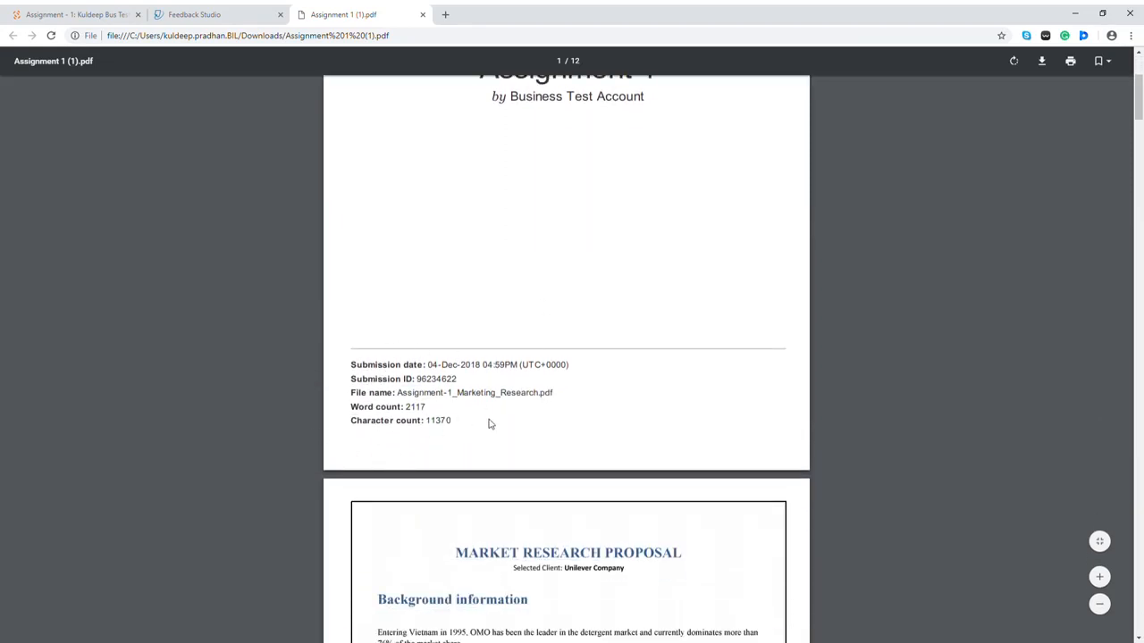
scroll("down", 3)
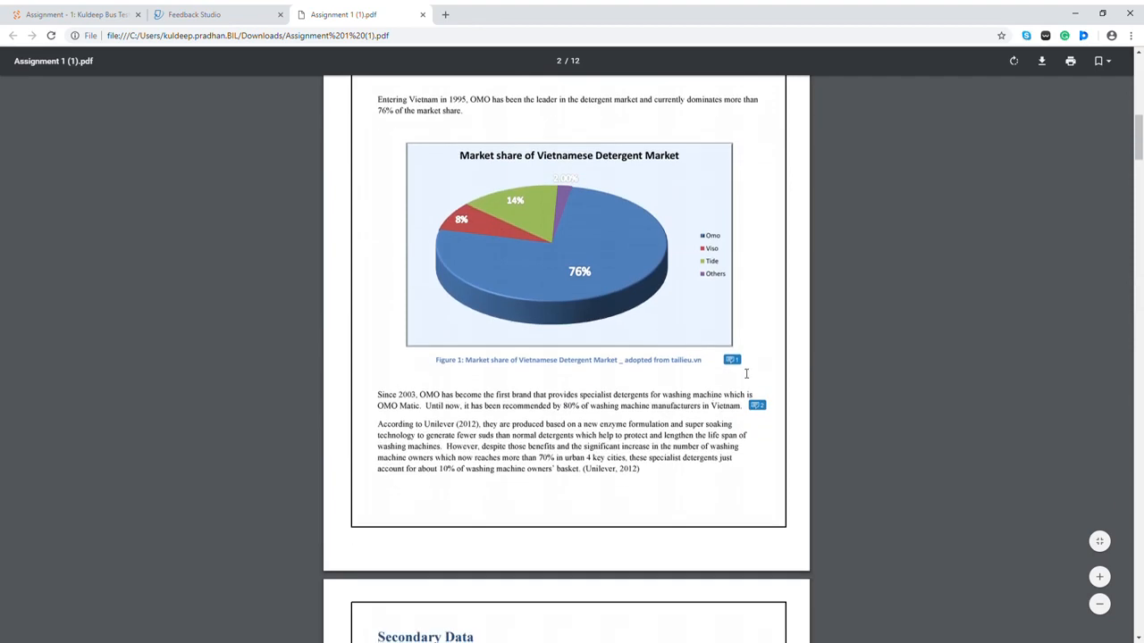
mouse_move(586, 417)
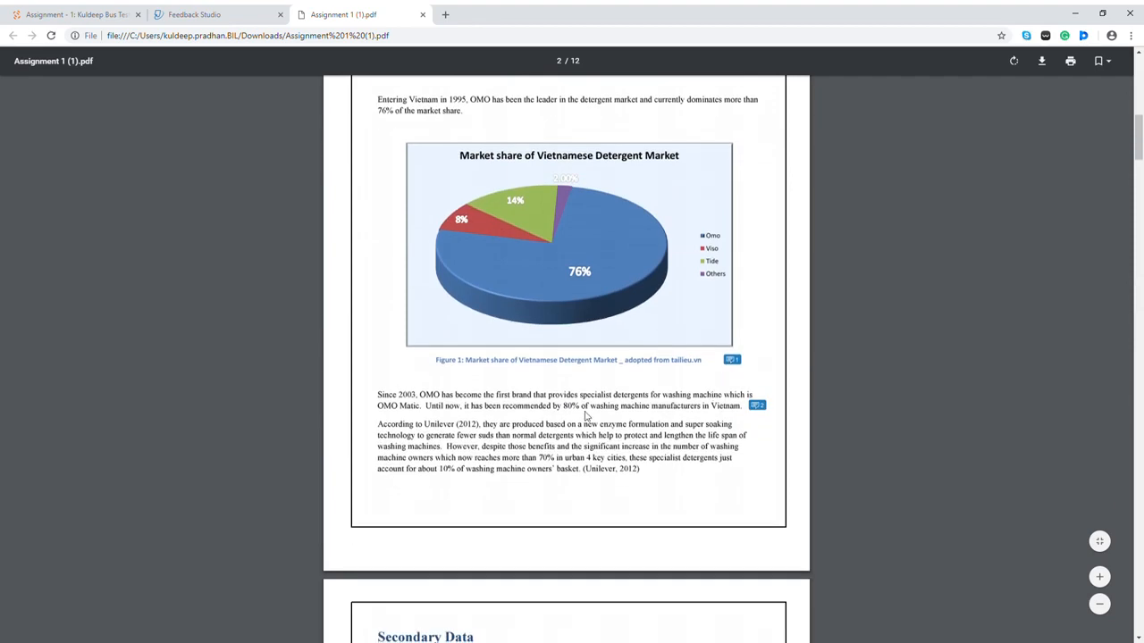
scroll("down", 3)
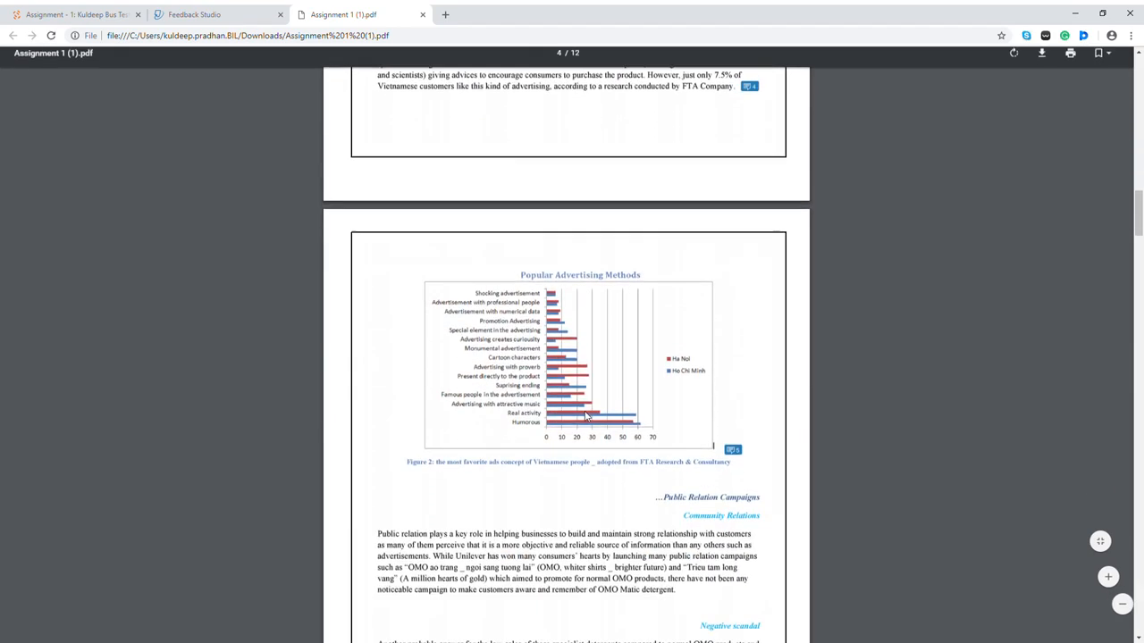
scroll("down", 3)
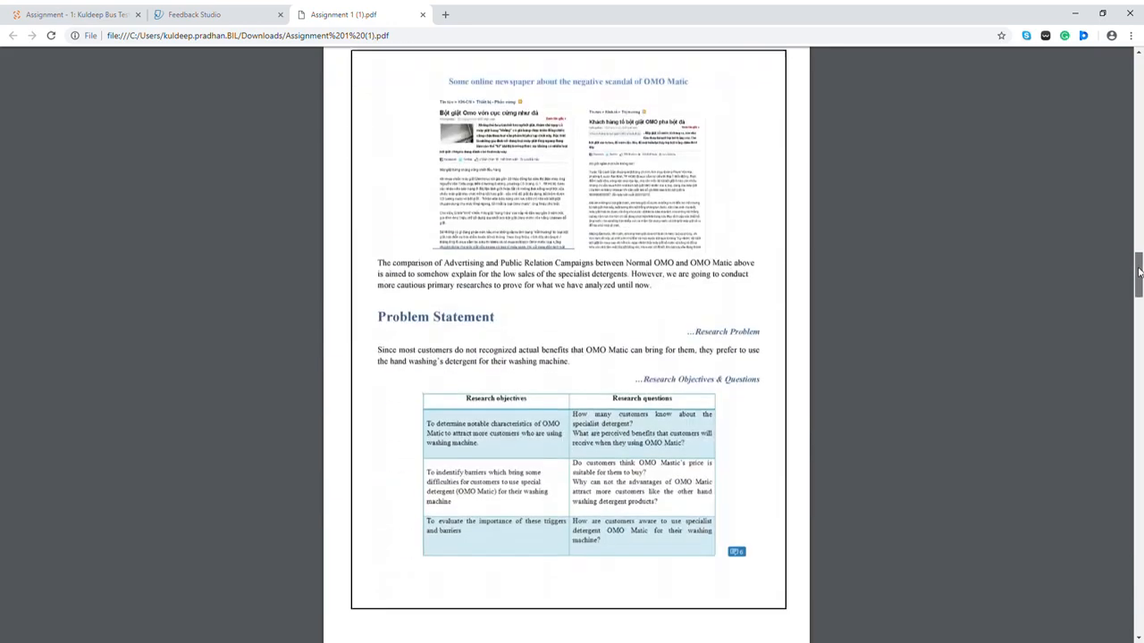
scroll("down", 3)
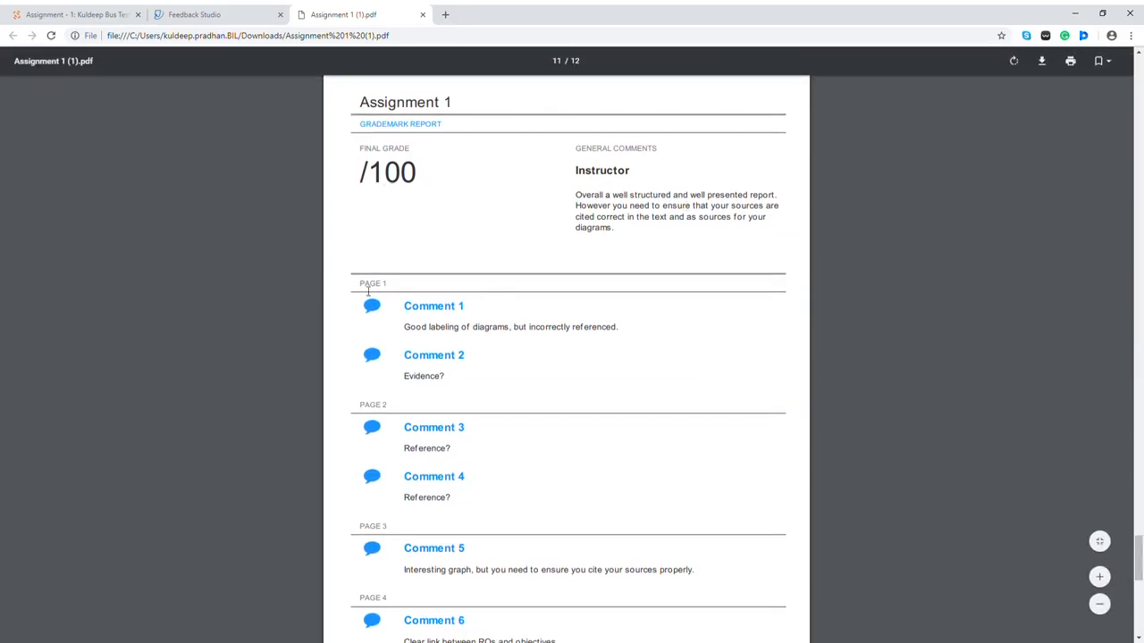
mouse_move(454, 486)
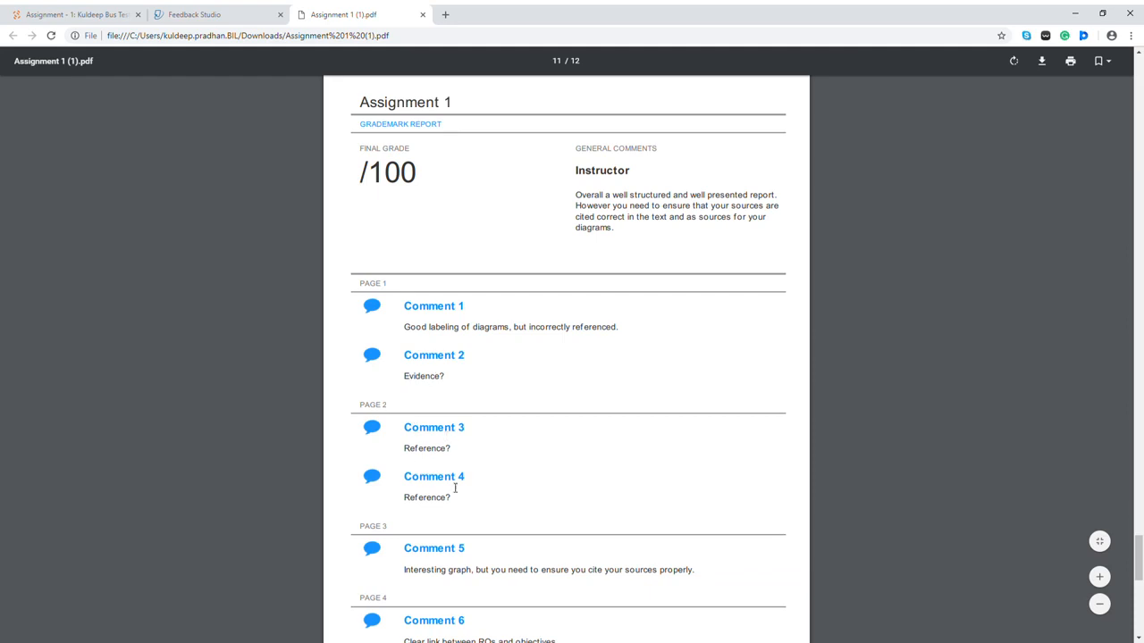
mouse_move(522, 472)
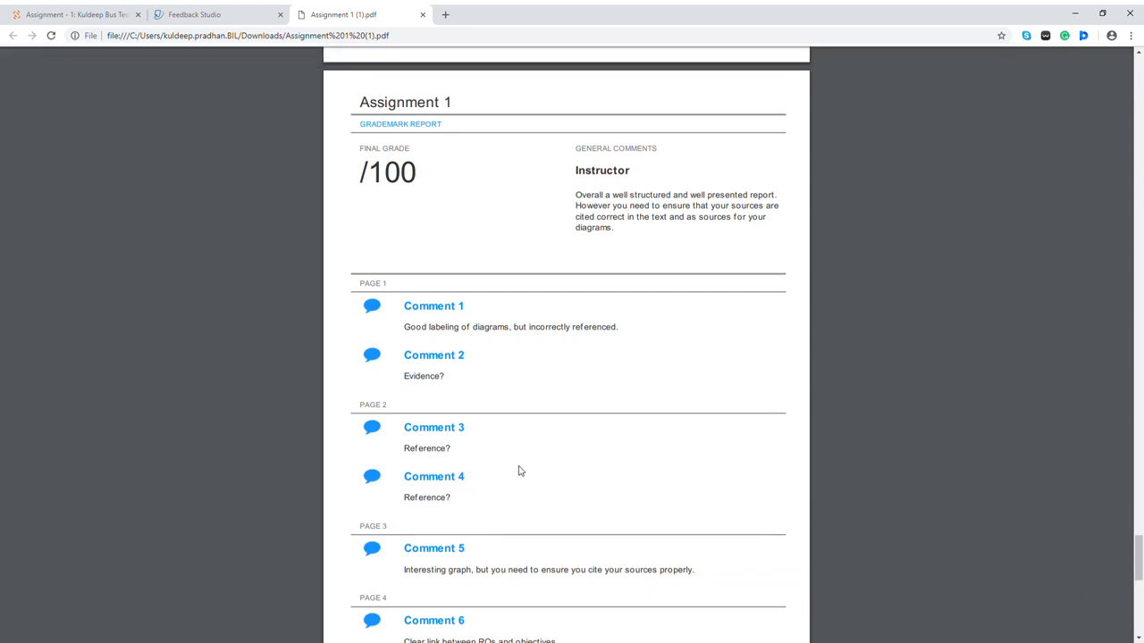
mouse_move(568, 313)
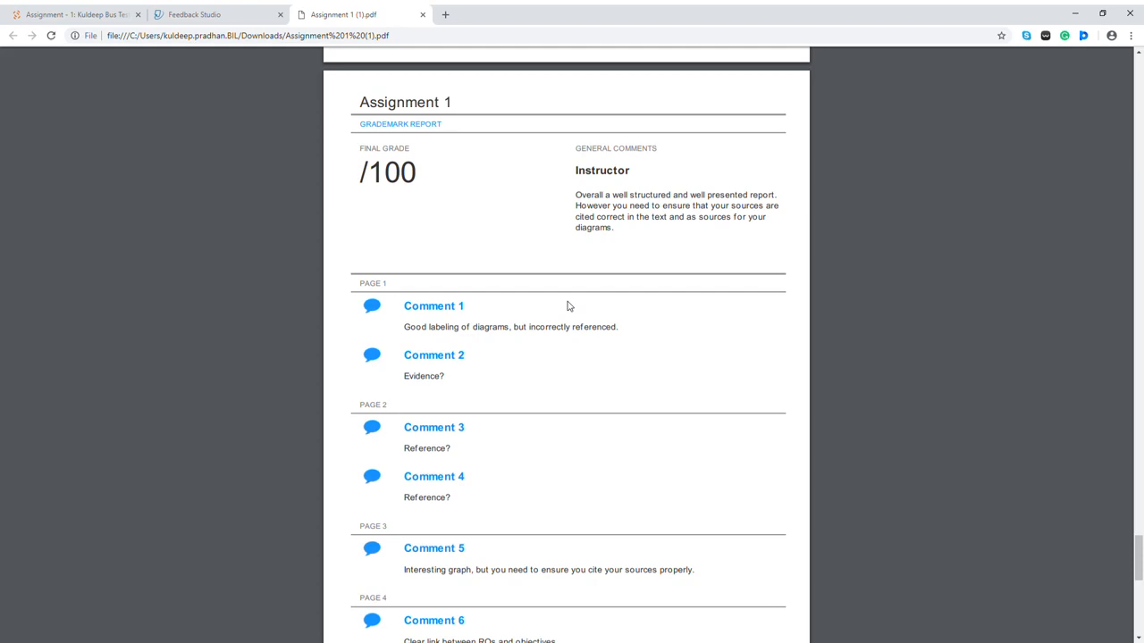
mouse_move(614, 322)
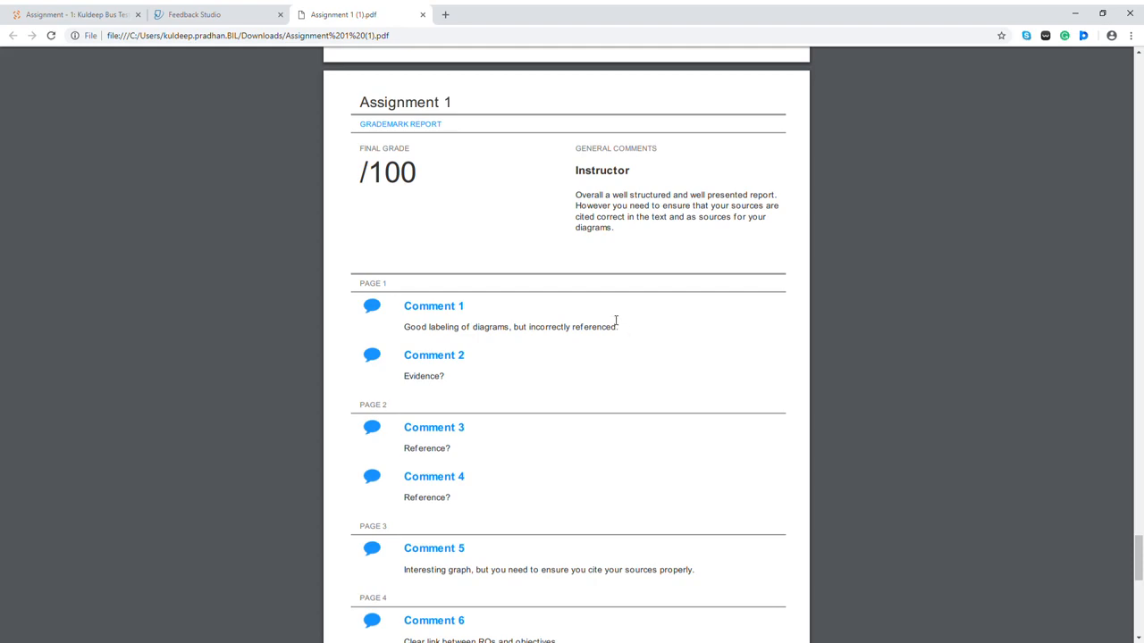